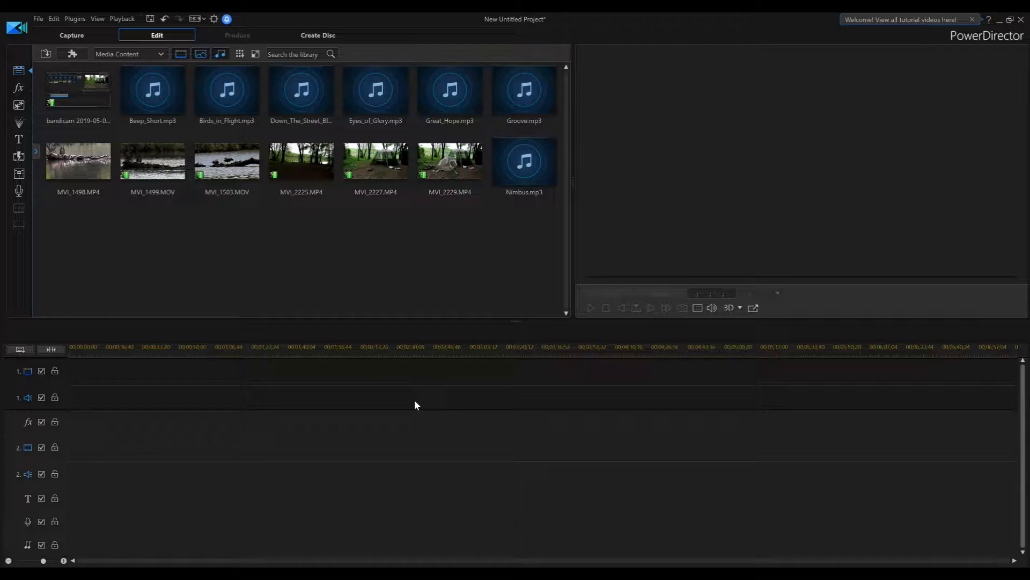
Place the MVI_2227 clip at the start of video track 1.
left_click(409, 346)
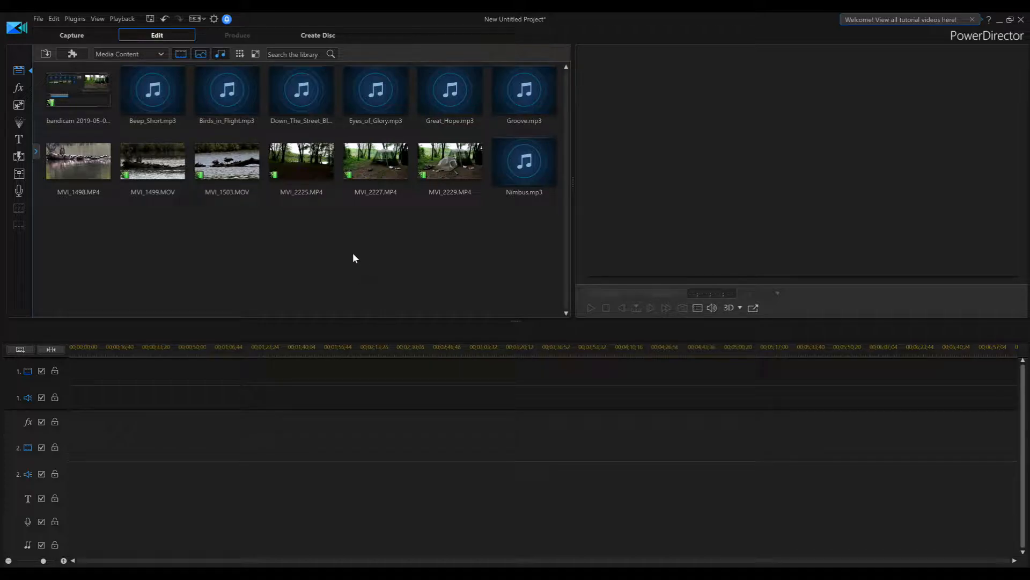
left_click(376, 161)
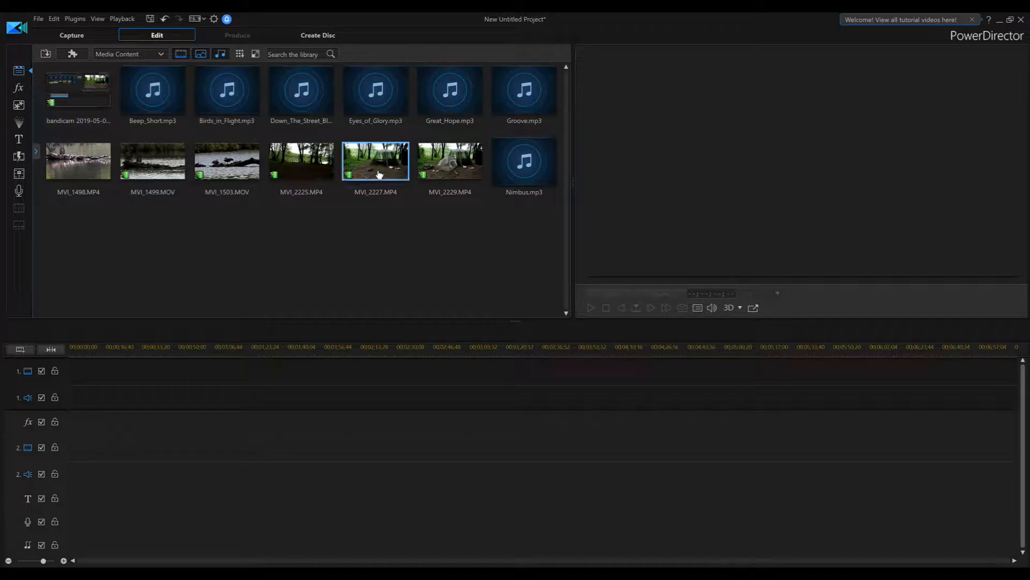
left_click_drag(376, 161, 257, 381)
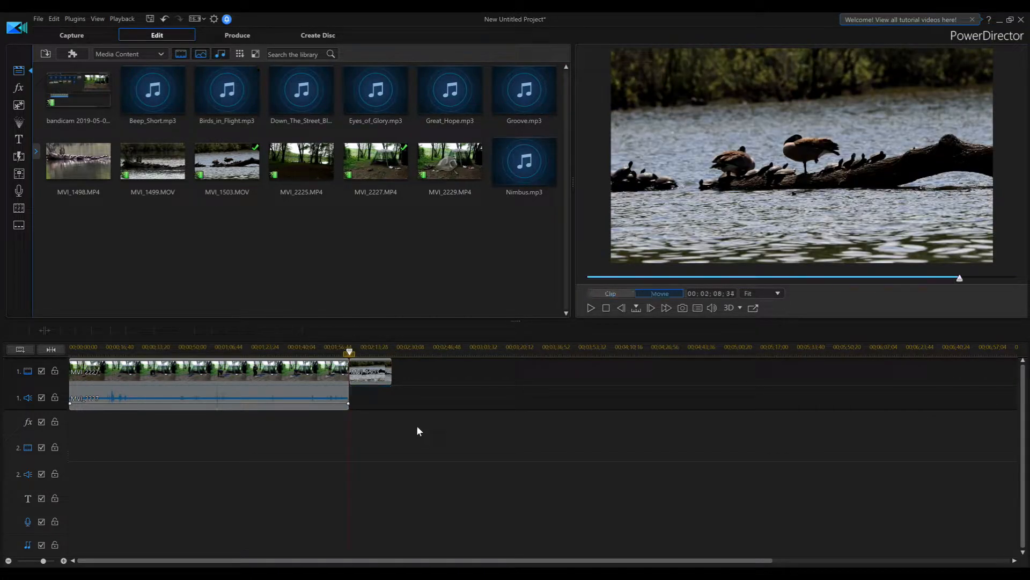
mouse_move(434, 387)
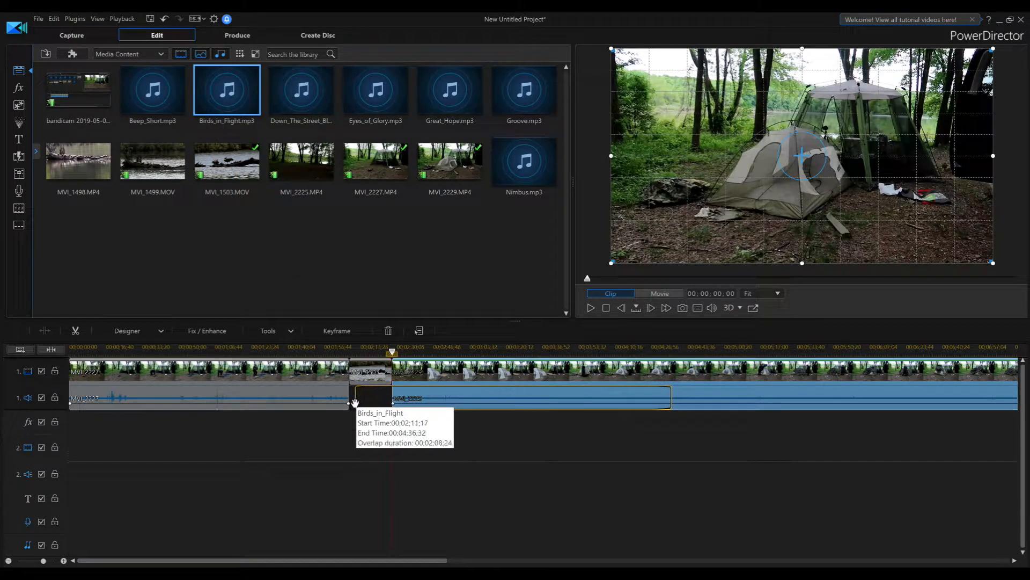
Drop Birds_in_Flight.mp3 onto audio track 1 at the gap under the time-lapse.
left_click_drag(348, 397, 347, 397)
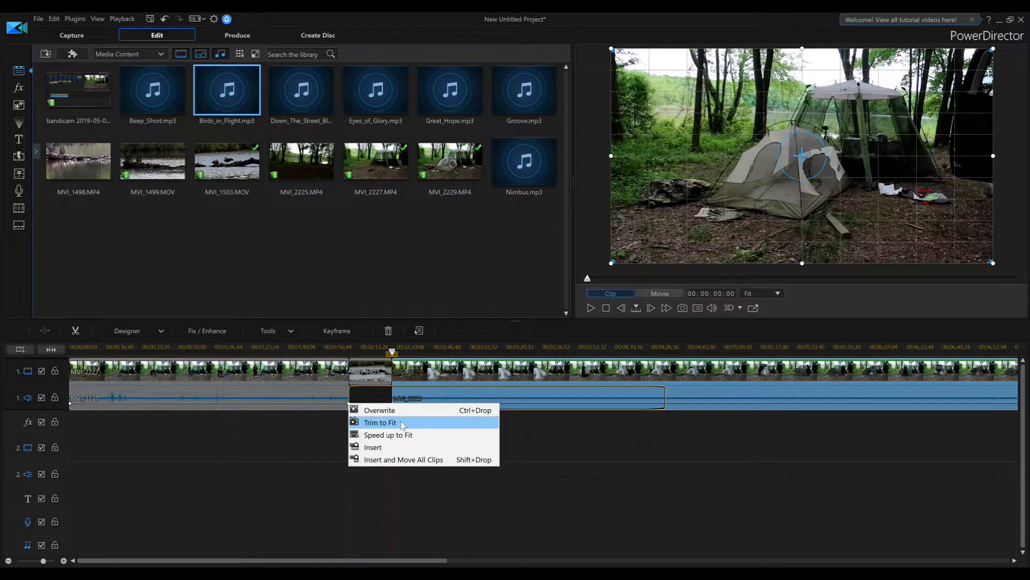
Choose Trim to Fit so Birds_in_Flight fills only the gap beneath the time-lapse.
left_click(380, 422)
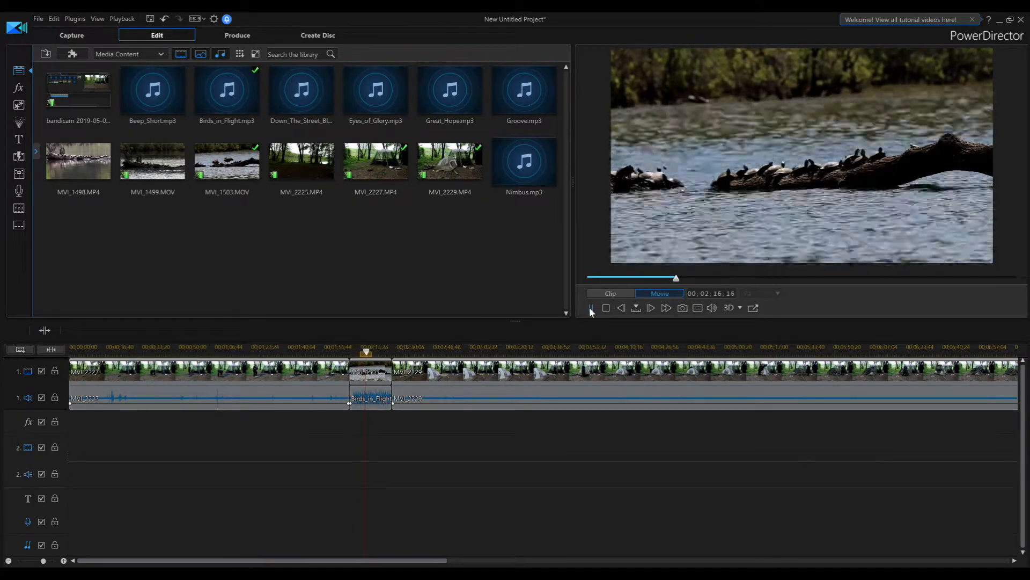
left_click(590, 308)
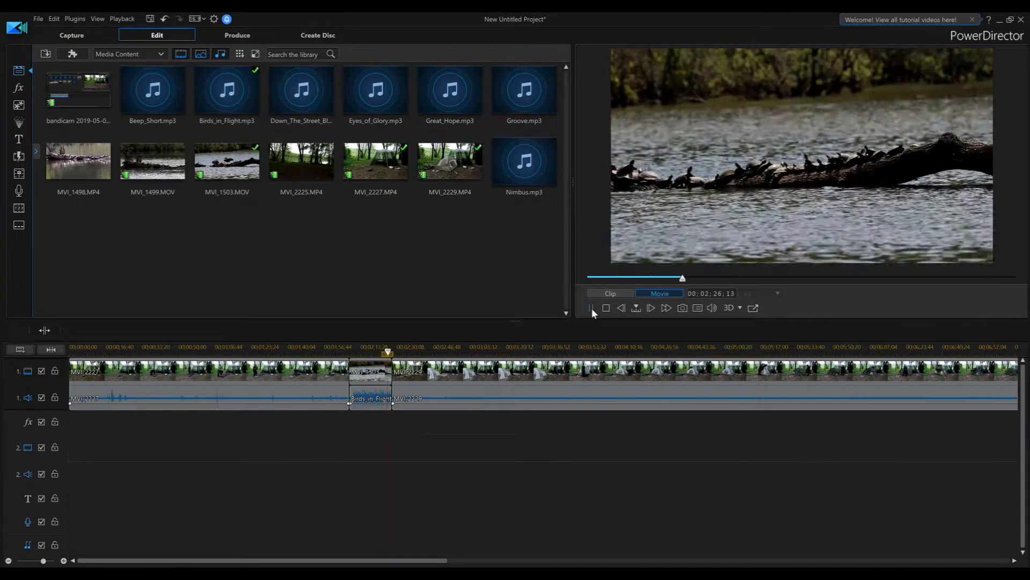
left_click(589, 308)
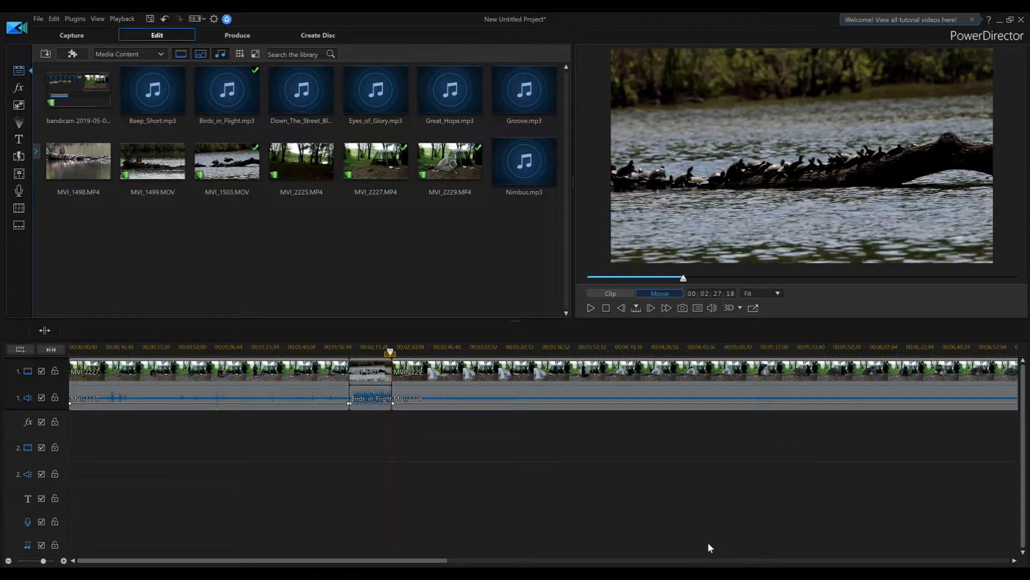
mouse_move(697, 489)
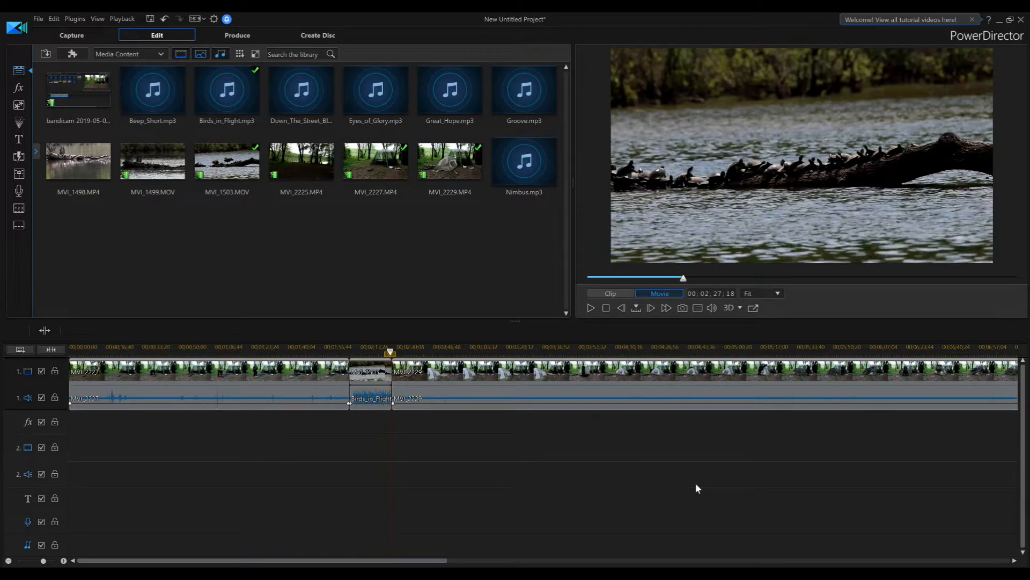
mouse_move(654, 466)
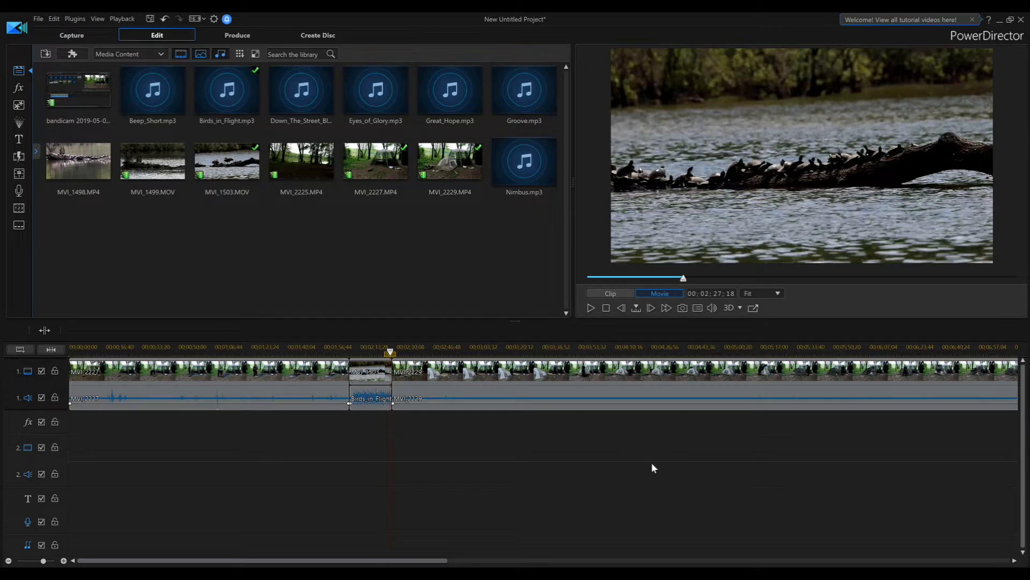
mouse_move(627, 470)
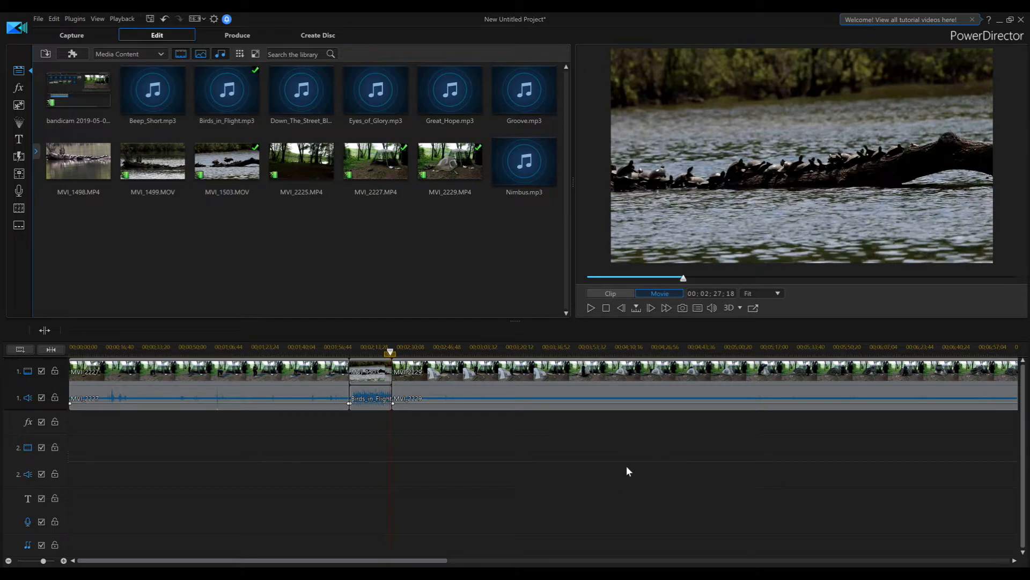